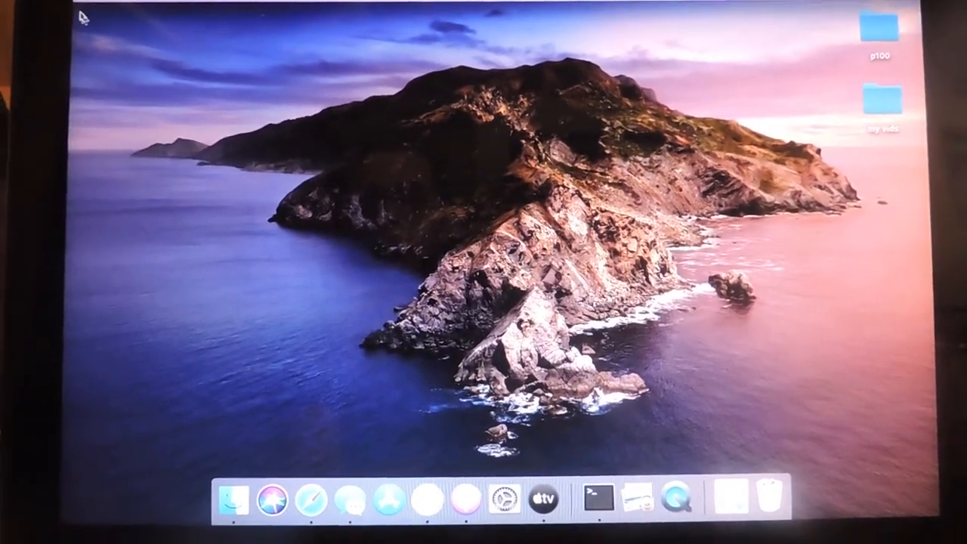
mouse_move(314, 431)
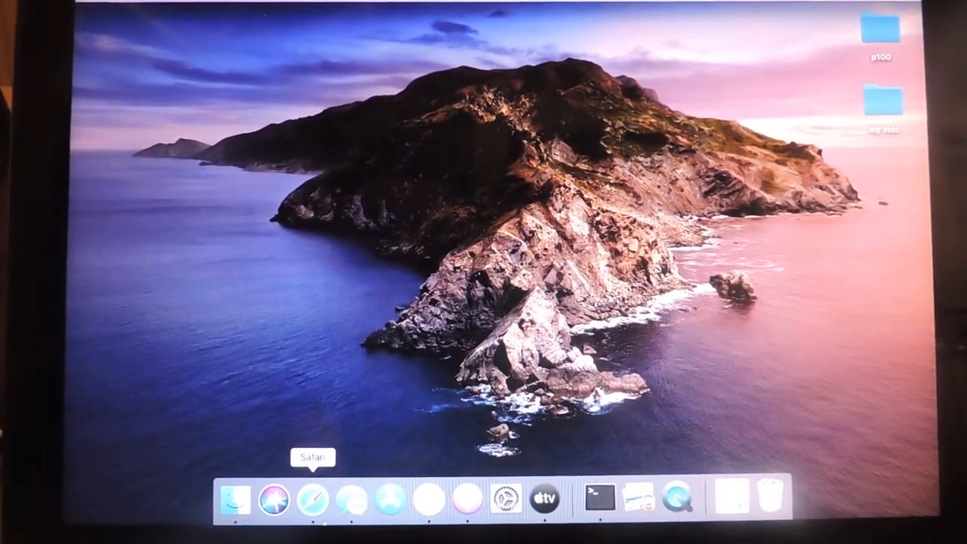
Step: Launch Safari from the Dock to search for macbook wallpaper
left_click(312, 501)
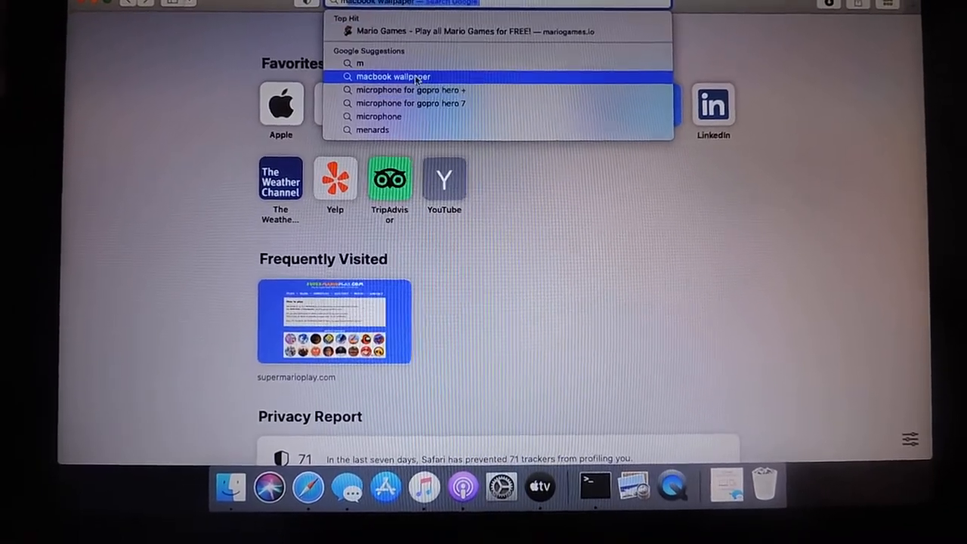
Step: Search 'macbook wallpaper', switch to Images, and preview the macOS Big Sur wallpaper
left_click(393, 77)
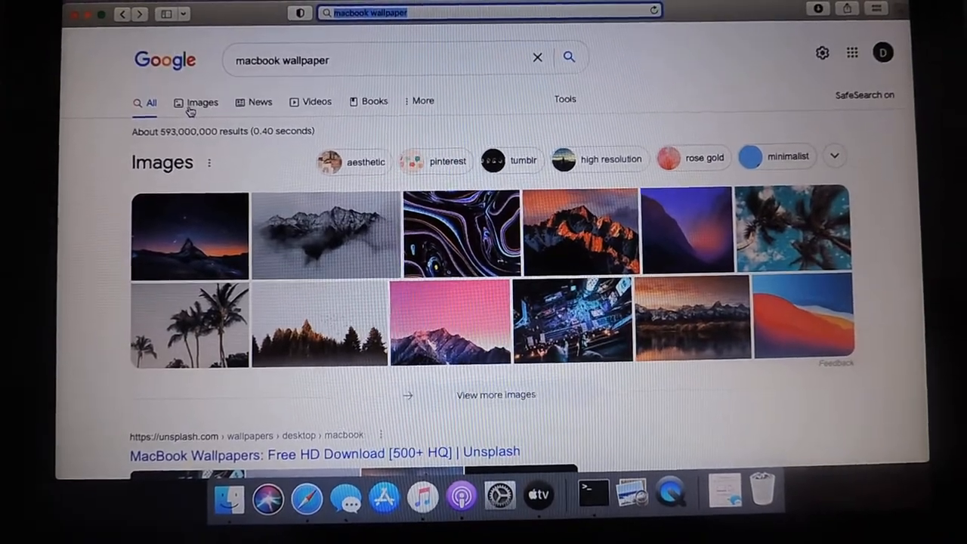
left_click(201, 102)
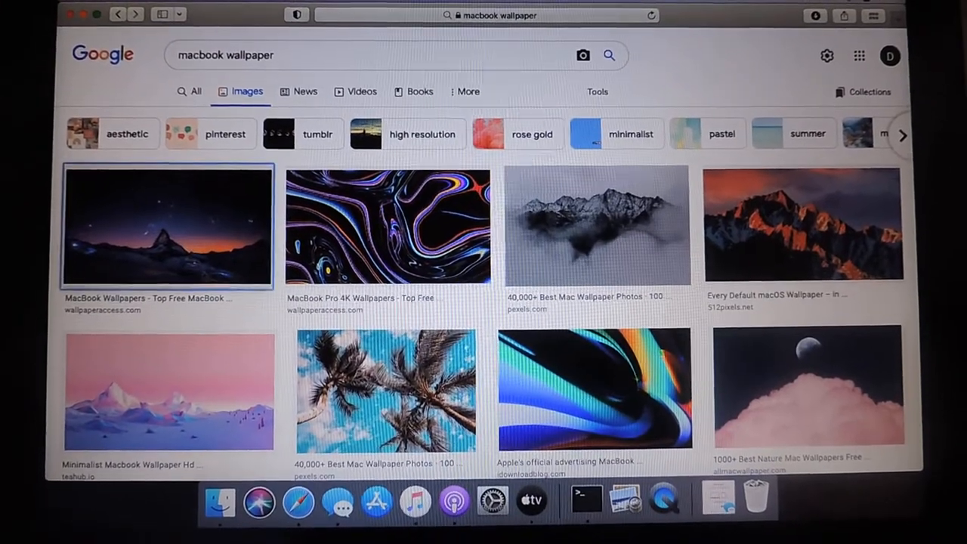
scroll("down", 3)
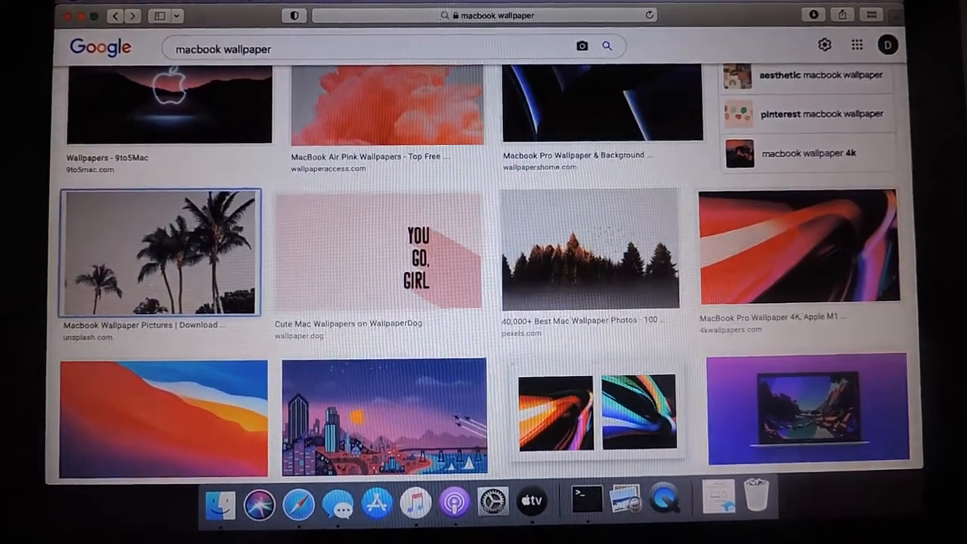
scroll("down", 3)
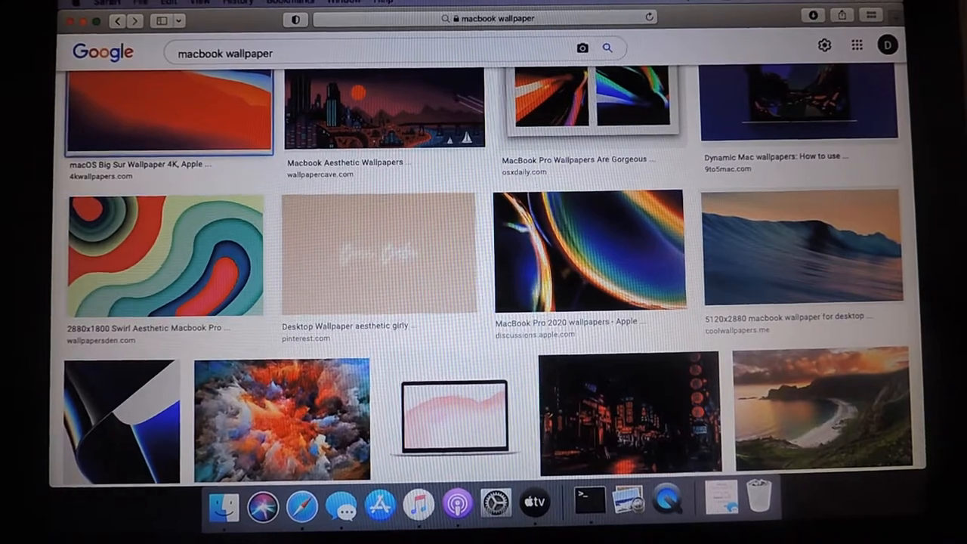
scroll("down", 3)
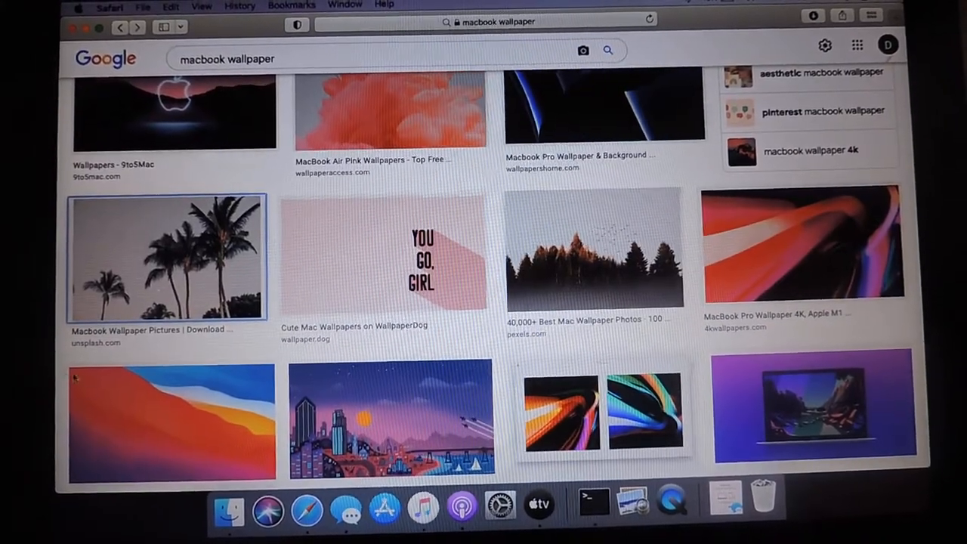
left_click(170, 423)
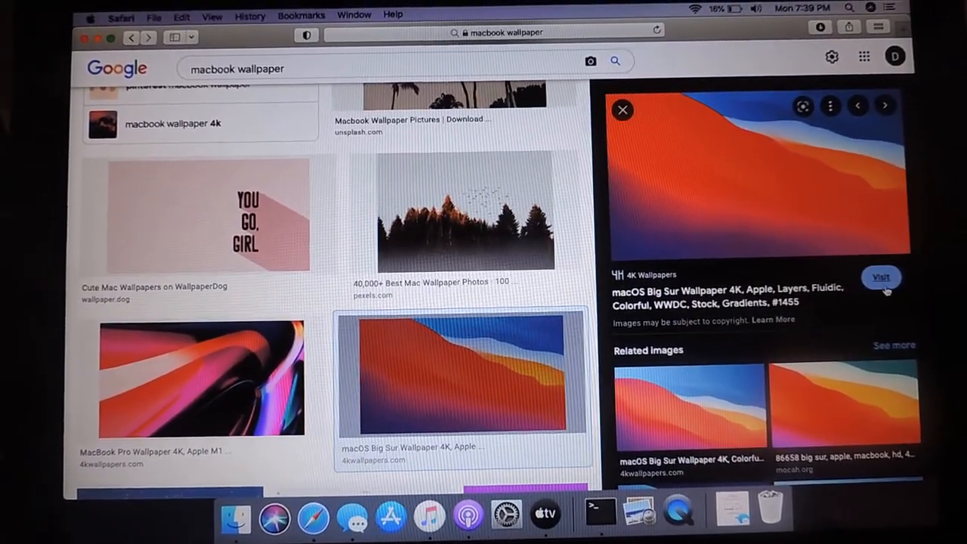
Step: Download the original 4096x2304 Big Sur wallpaper from 4K Wallpapers
left_click(881, 276)
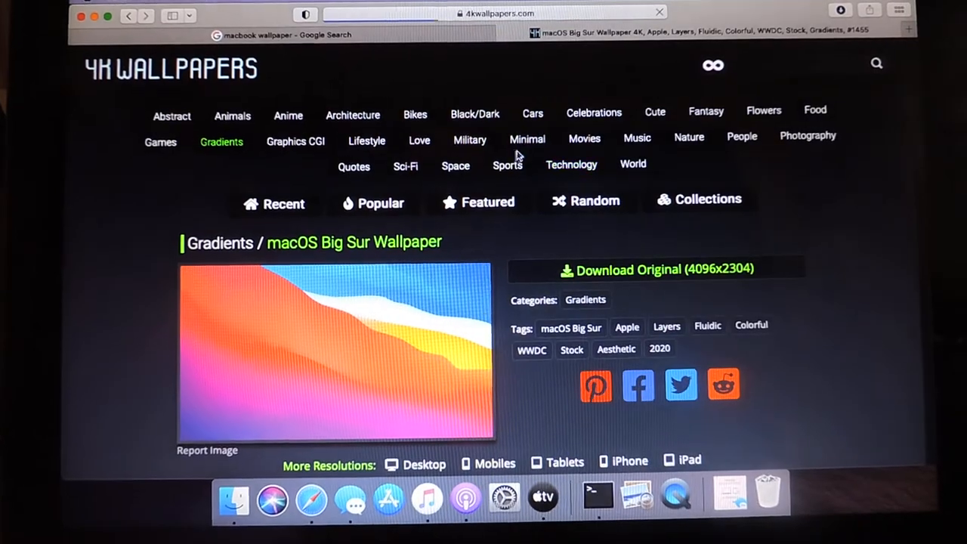
mouse_move(454, 165)
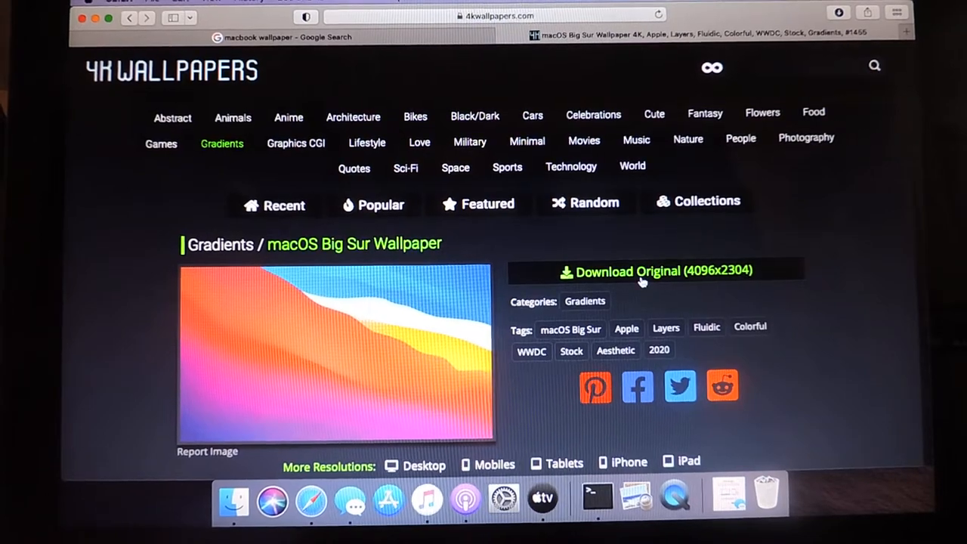
left_click(636, 272)
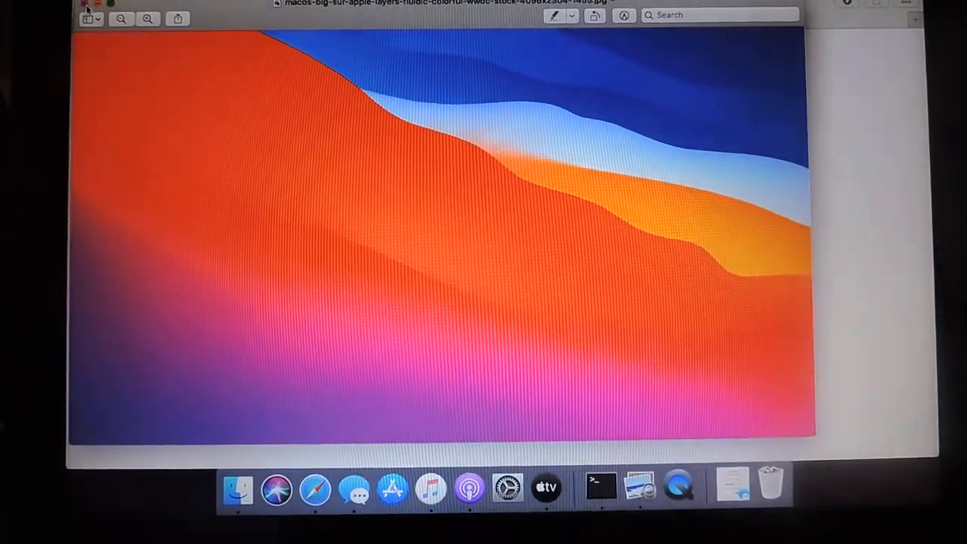
Step: Close the Preview image and go to System Preferences' Desktop & Screen Saver pane
left_click(85, 3)
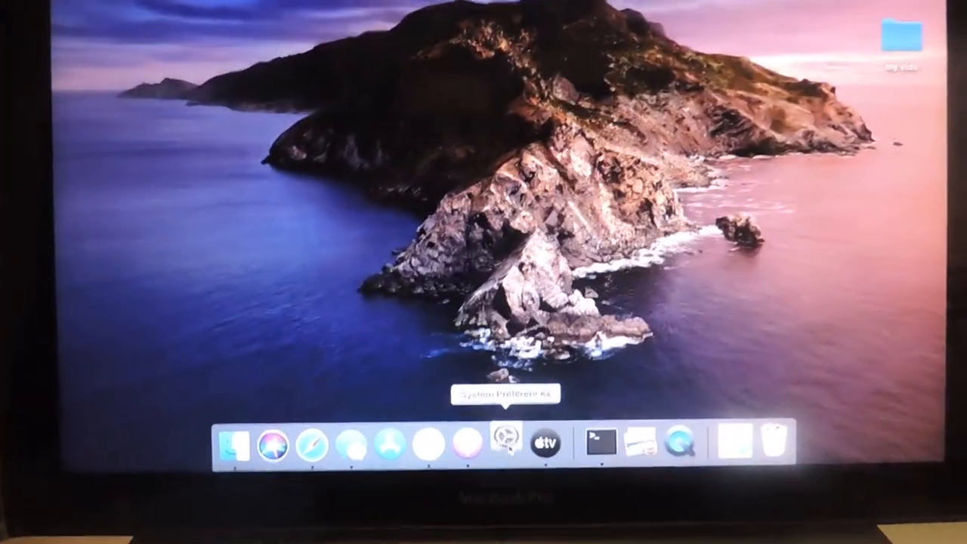
left_click(491, 438)
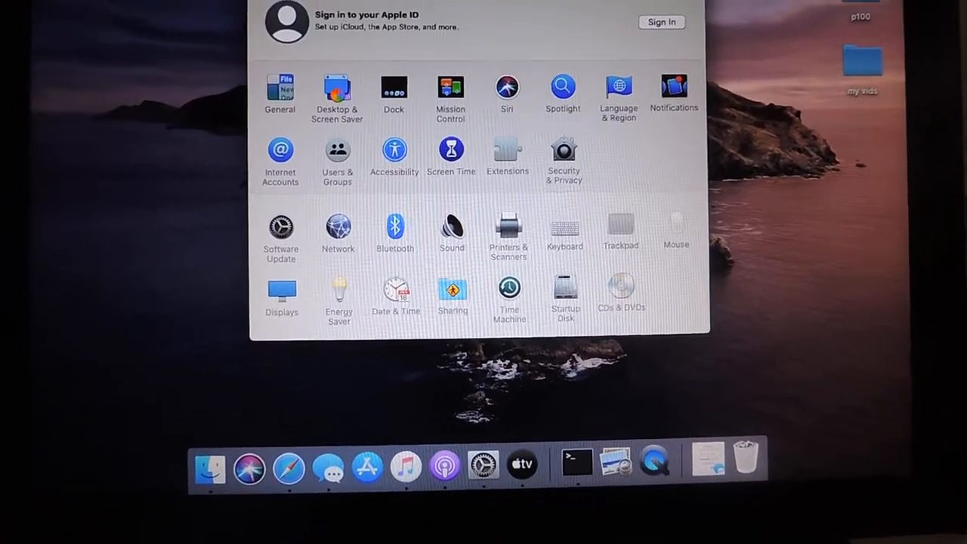
left_click(337, 91)
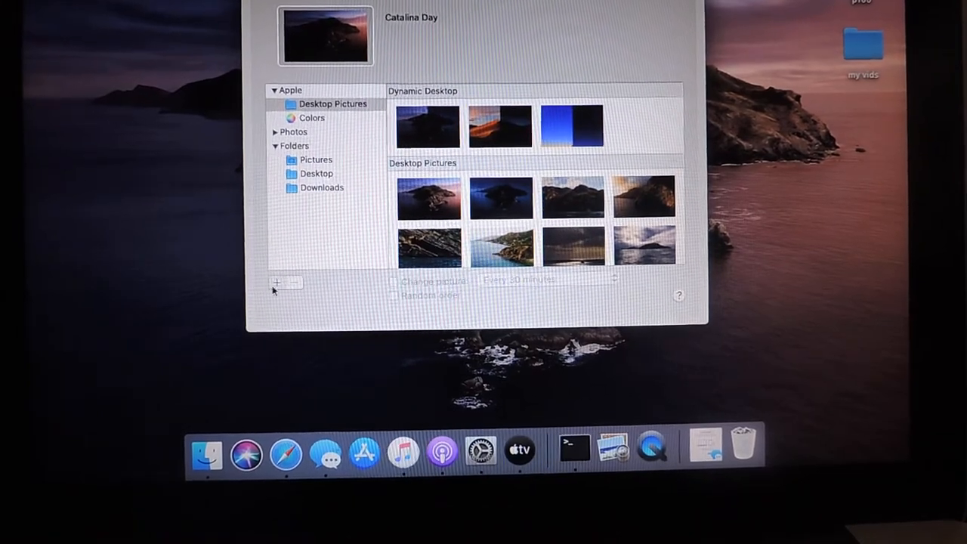
Step: Add the downloaded Big Sur .jpg from Downloads as the desktop picture
left_click(277, 283)
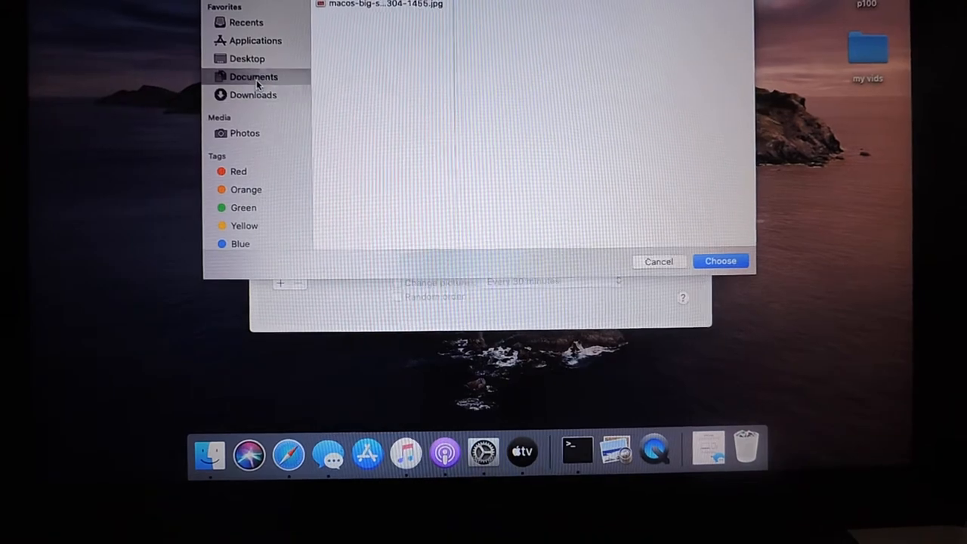
left_click(253, 92)
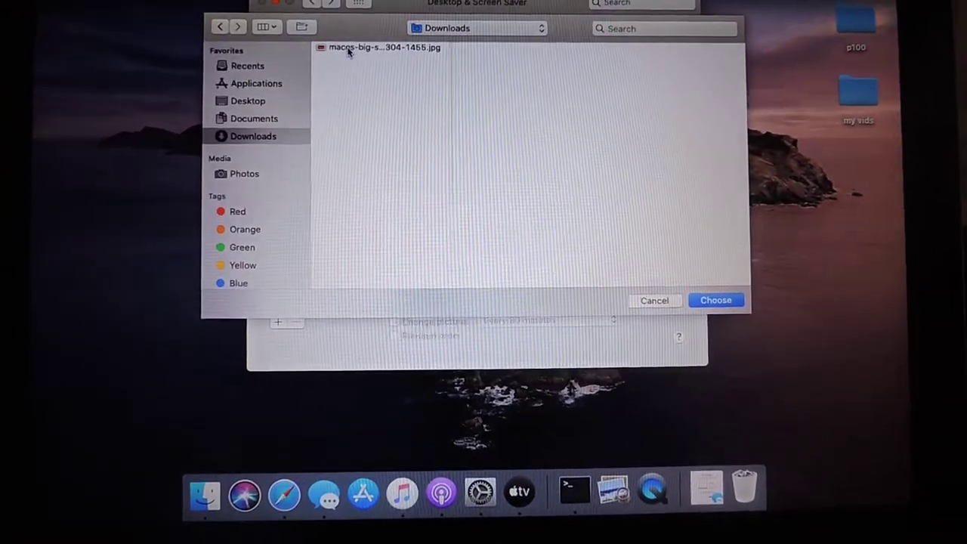
left_click(384, 47)
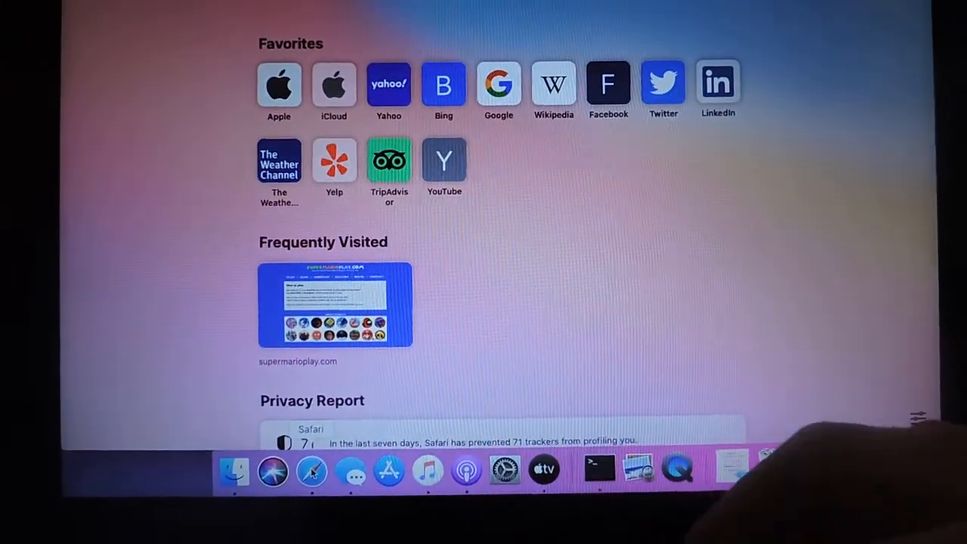
Step: Search macbook wallpaper again and preview the 512 Pixels orange mountain wallpaper
type("m")
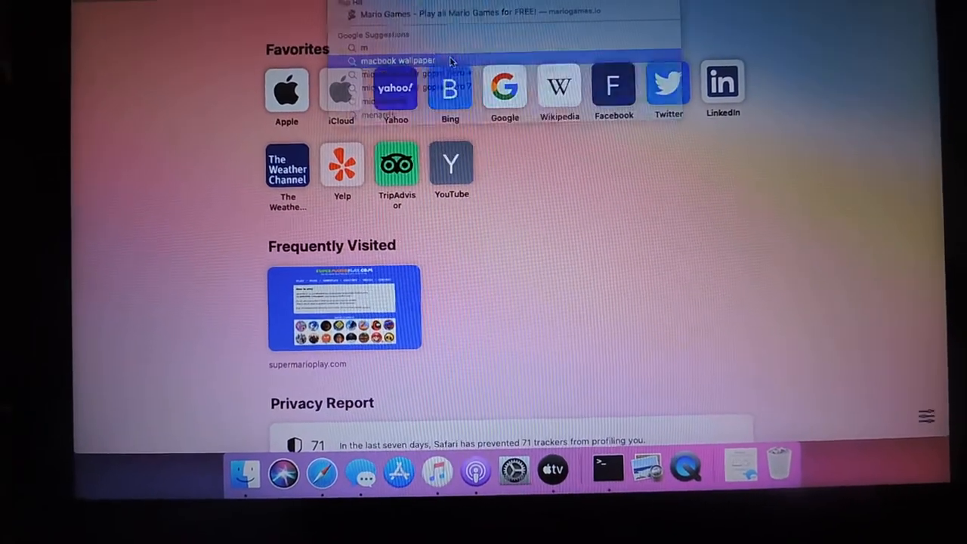
left_click(398, 60)
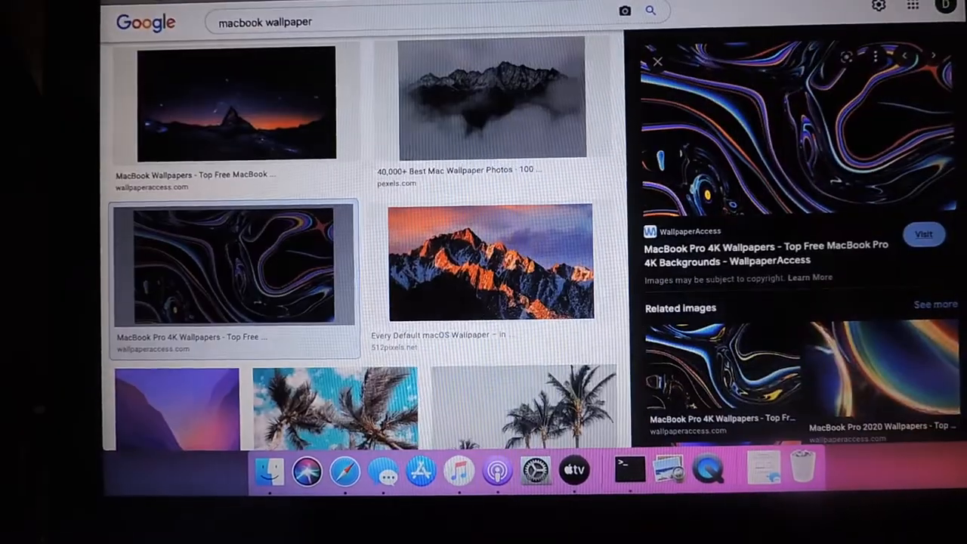
left_click(491, 260)
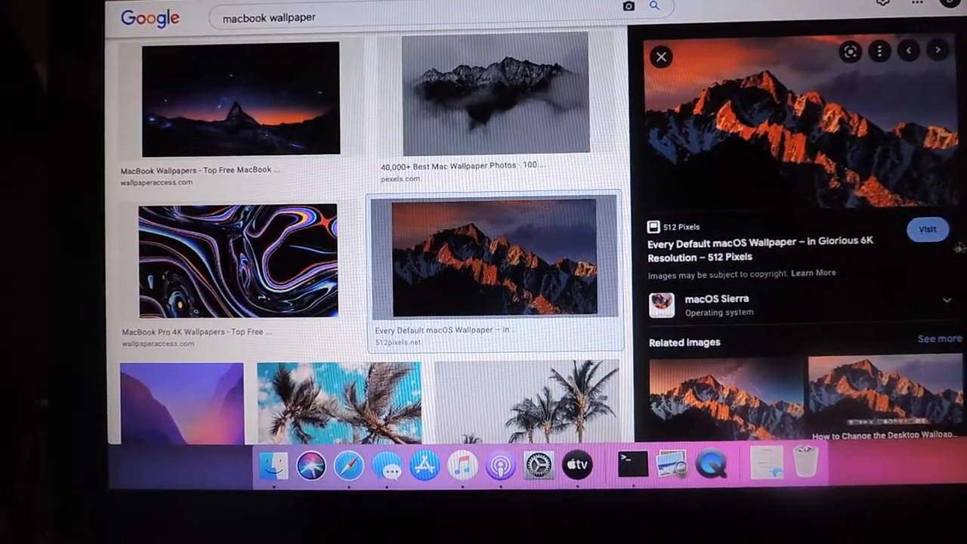
left_click(927, 229)
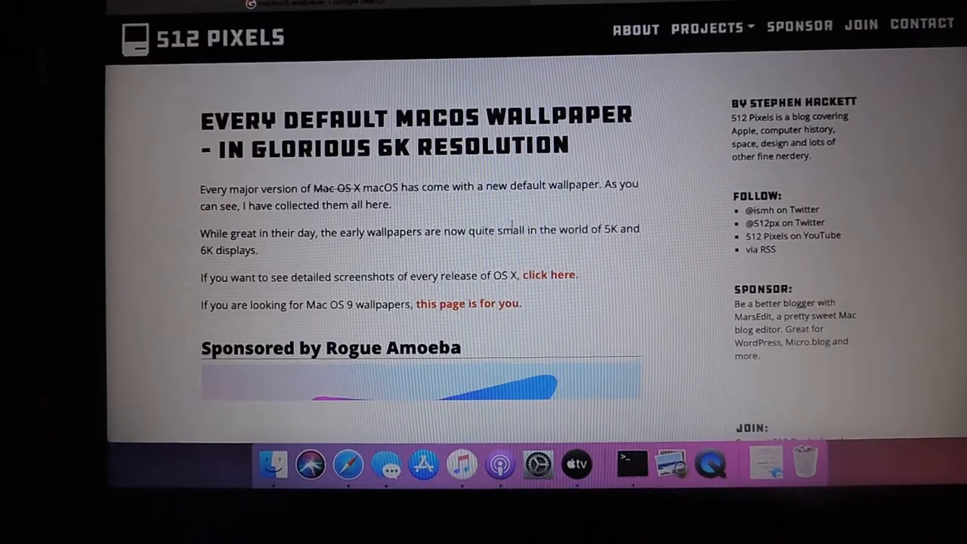
scroll("down", 3)
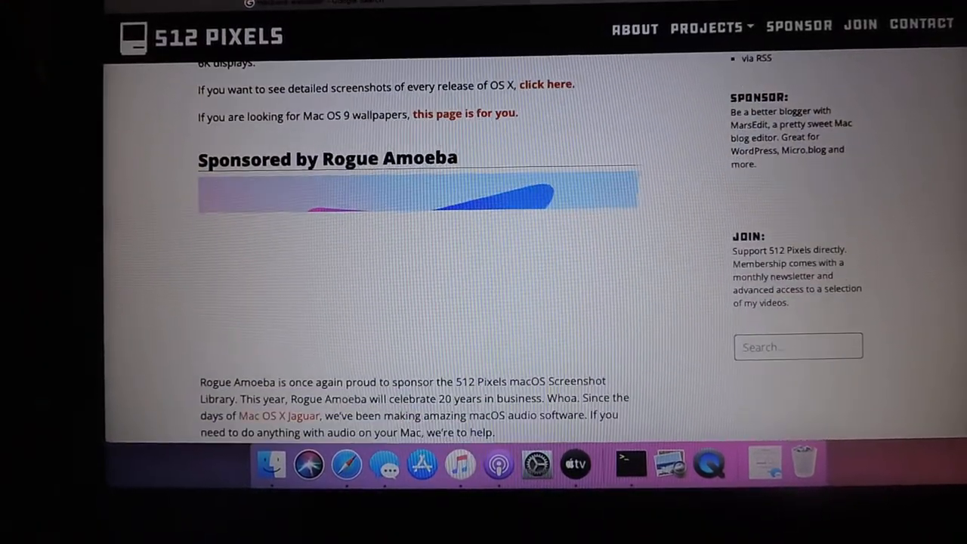
scroll("down", 3)
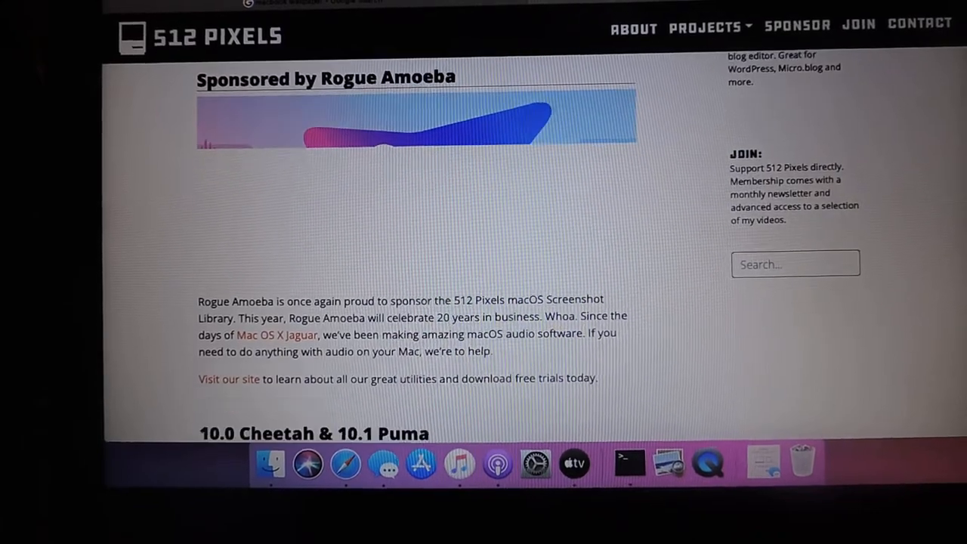
scroll("down", 3)
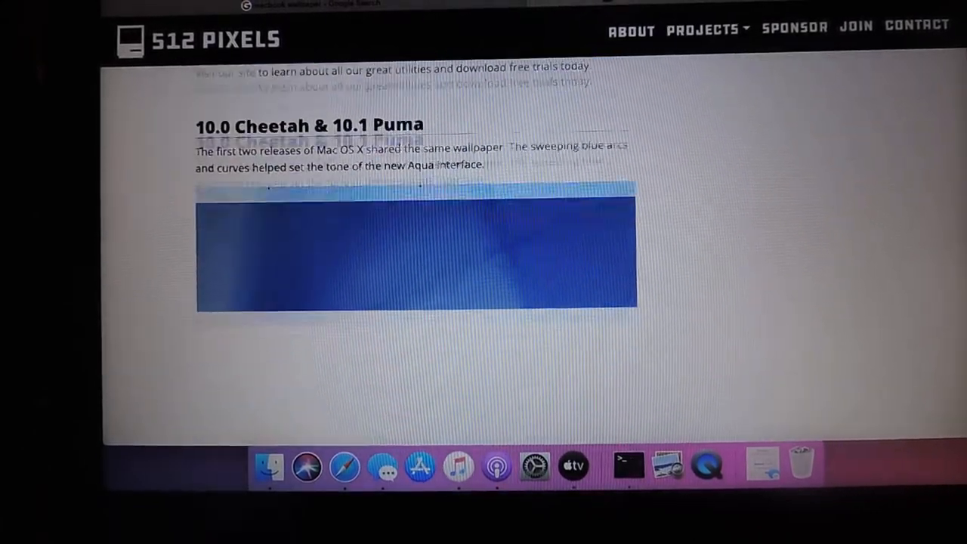
scroll("down", 3)
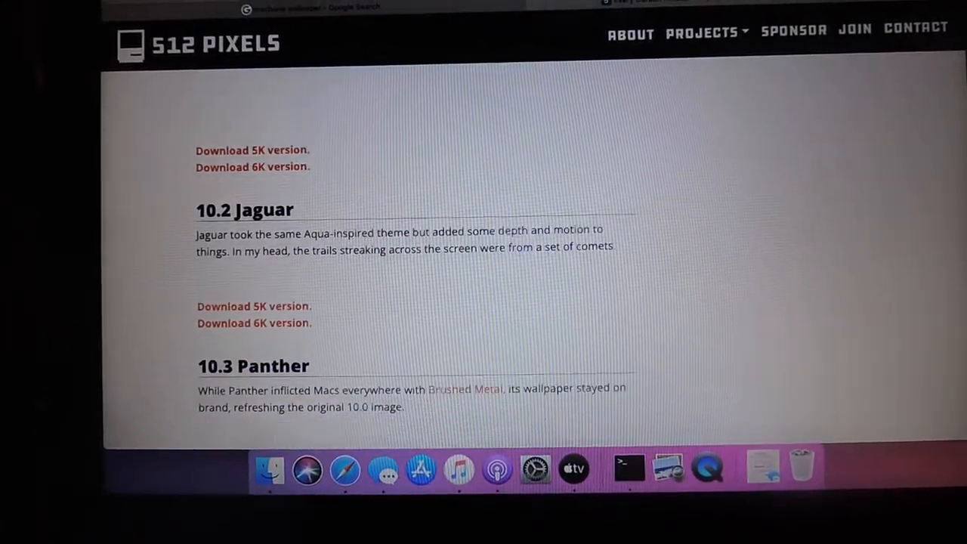
scroll("down", 3)
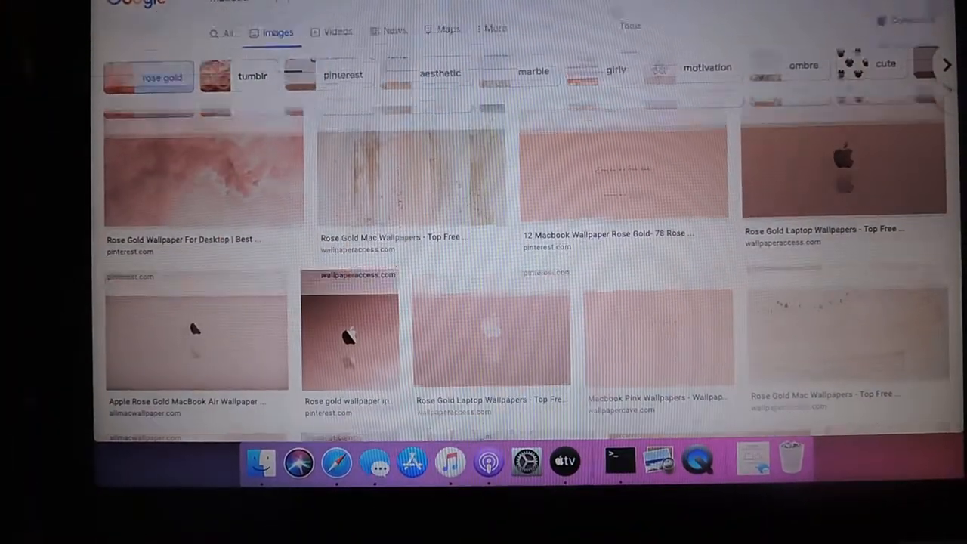
Step: Preview the rose-gold Apple MacBook image and visit its Candidly Christen page
scroll("down", 3)
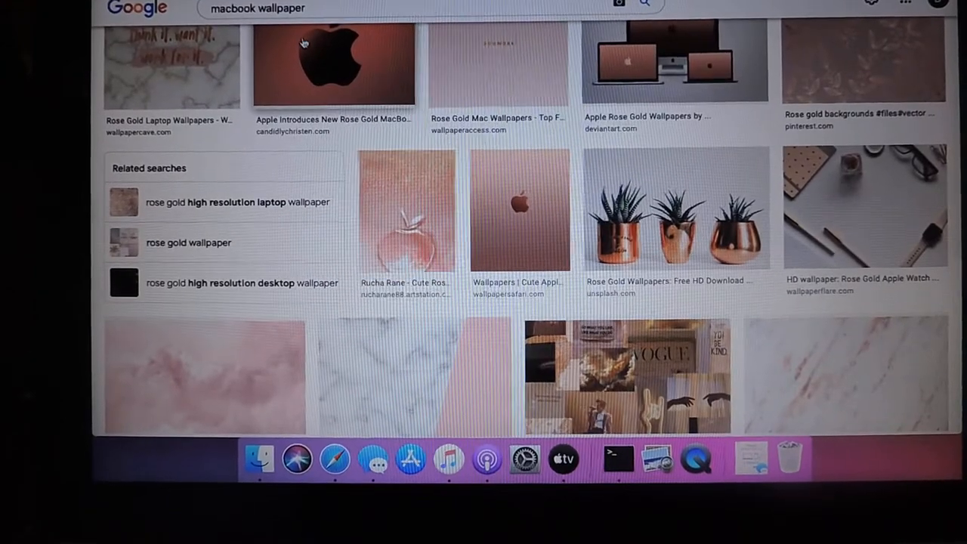
left_click(333, 64)
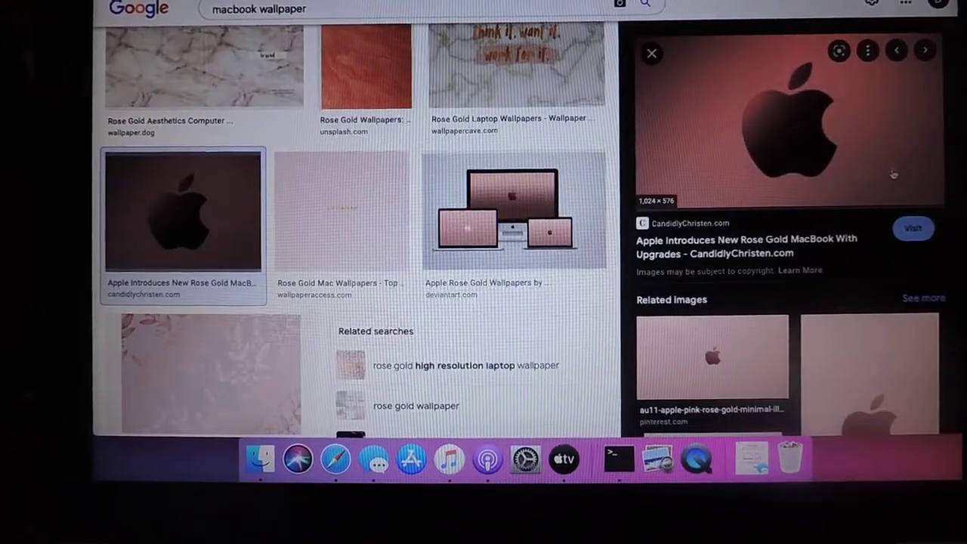
left_click(912, 228)
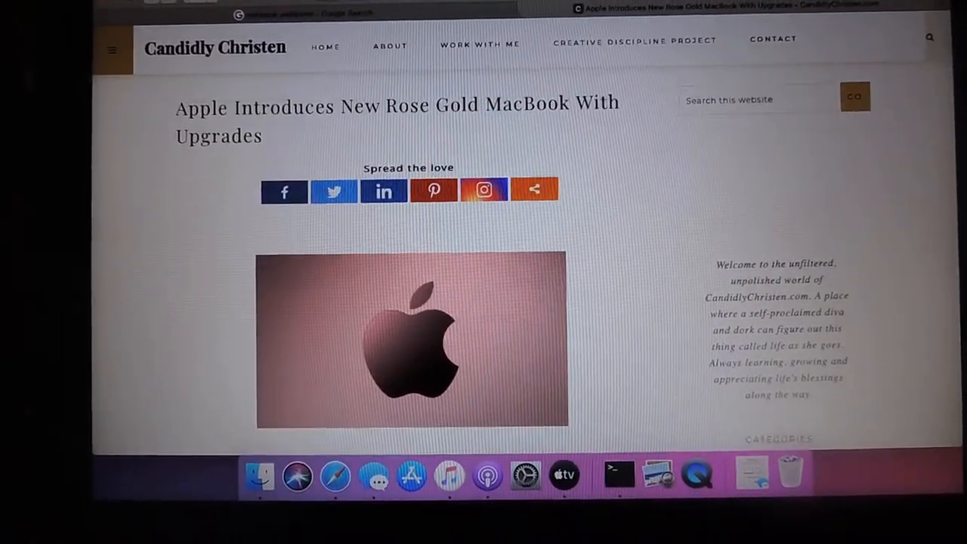
Step: Scroll the Candidly Christen article down to the rose-gold Apple image
scroll("down", 3)
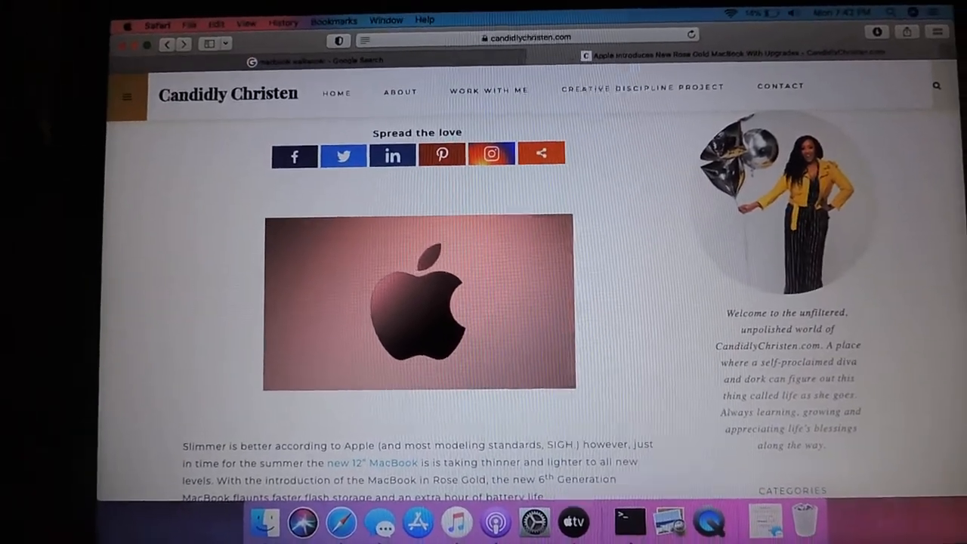
scroll("down", 3)
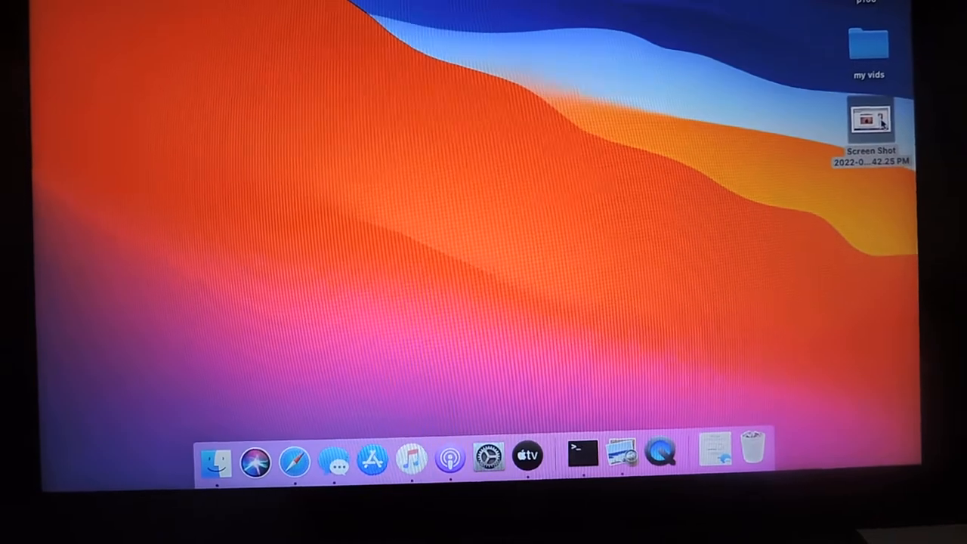
Step: Select the new Screen Shot file on the desktop
left_click(293, 456)
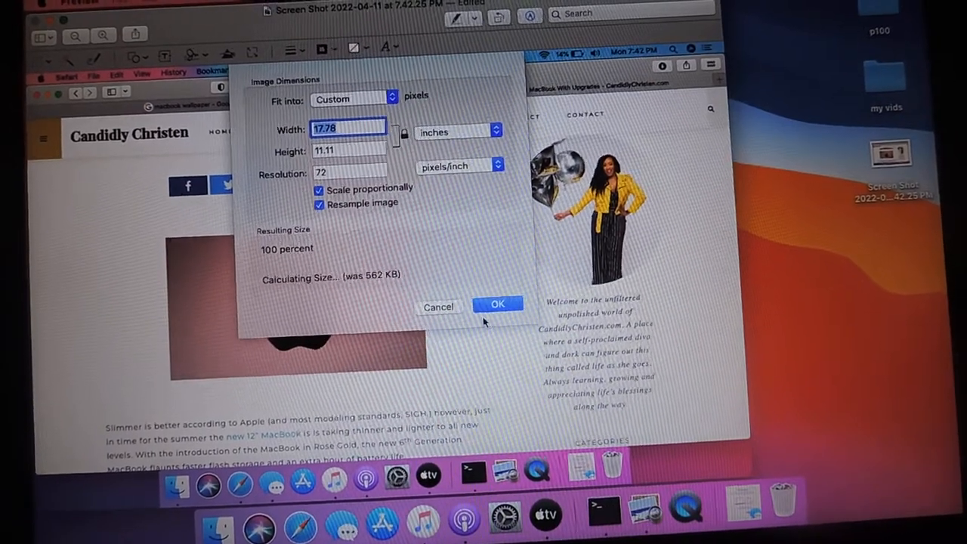
Step: Confirm the screenshot's 17.78 × 11.11 in, 72 ppi size without changes
left_click(497, 303)
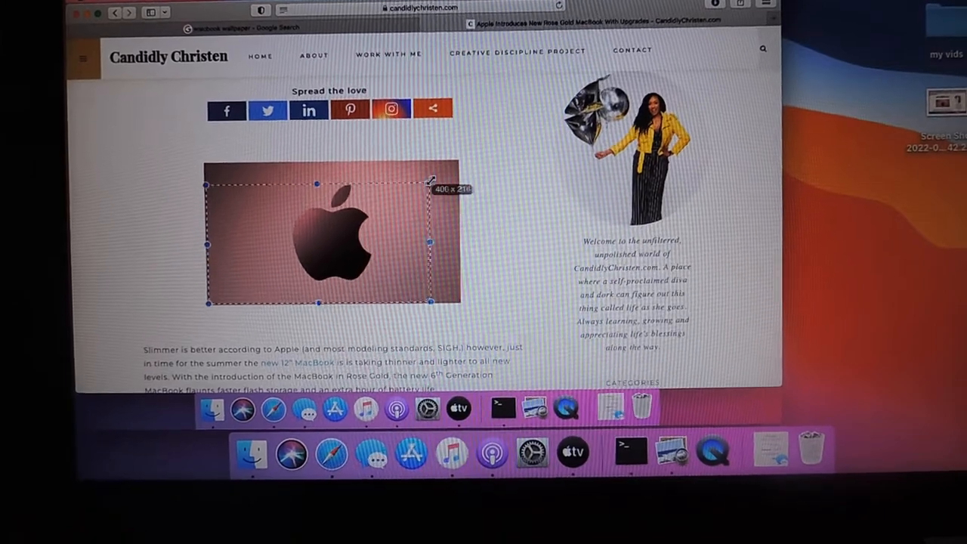
Step: Select the rose-gold Apple image area of the screenshot for cropping
left_click_drag(429, 185, 459, 164)
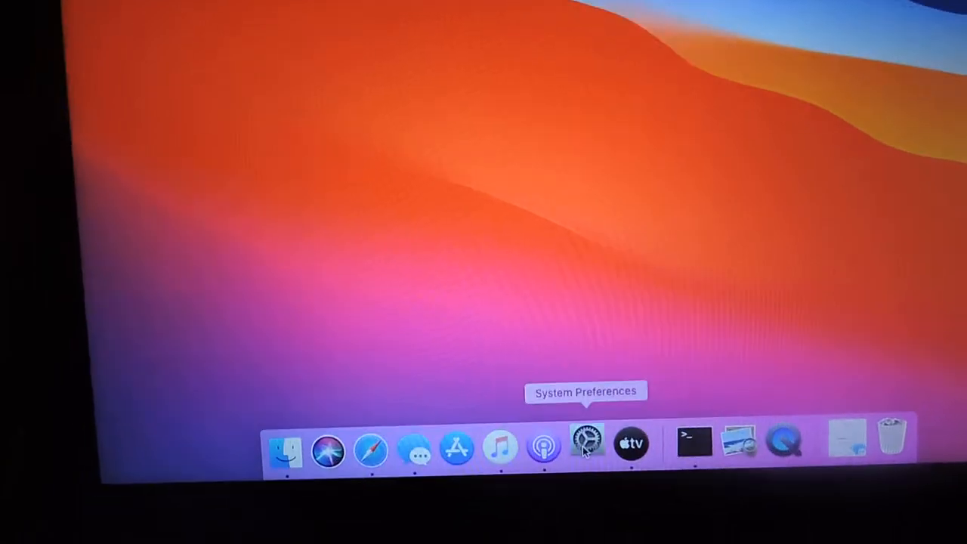
Step: Open Desktop & Screen Saver in System Preferences and start adding a picture folder
left_click(586, 444)
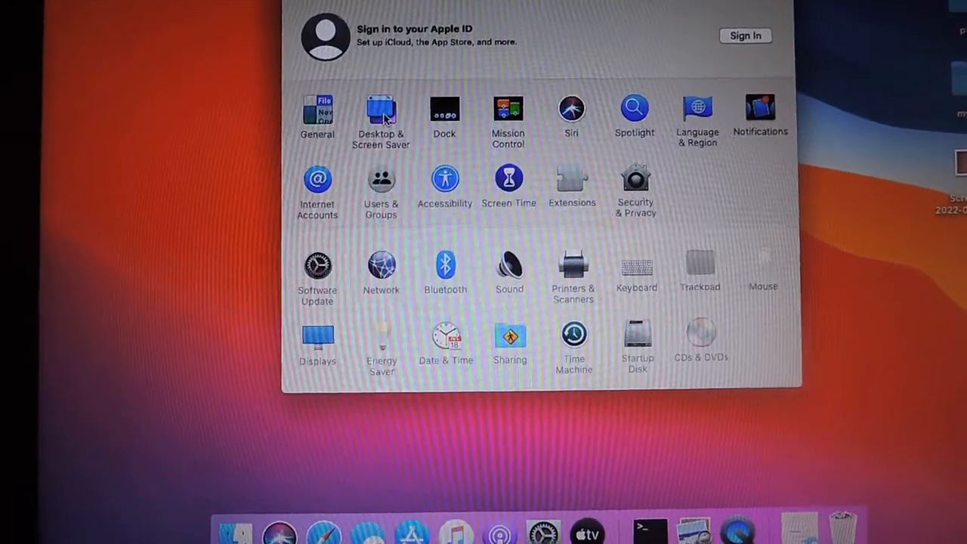
left_click(381, 113)
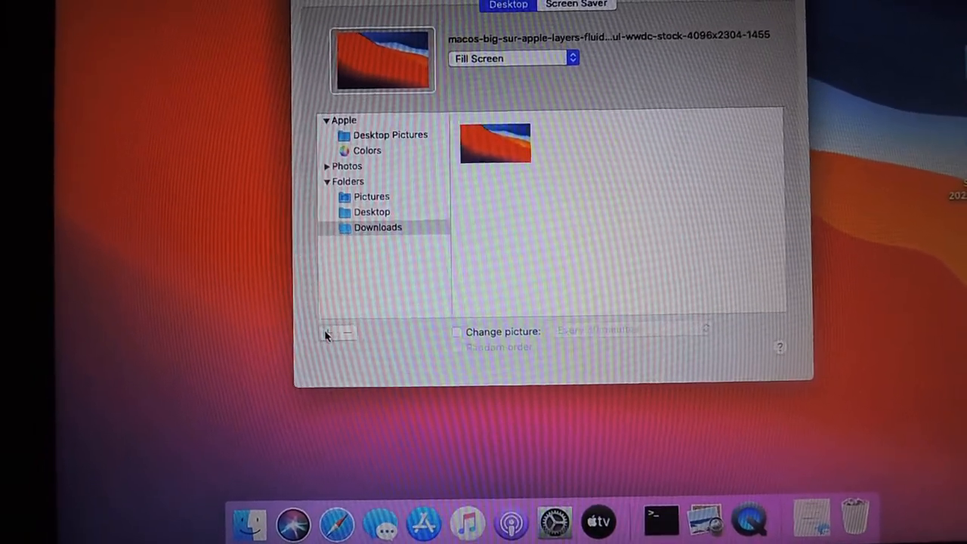
left_click(326, 335)
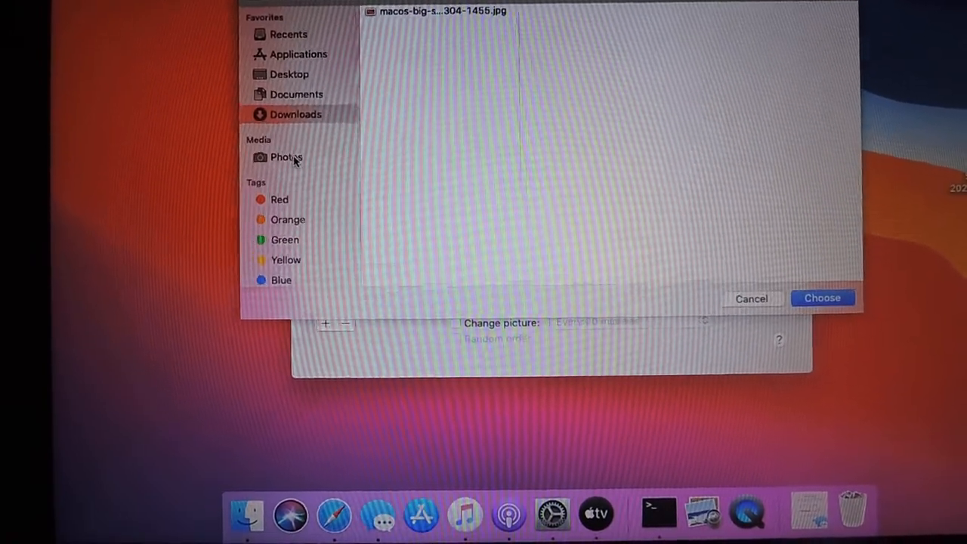
left_click(285, 157)
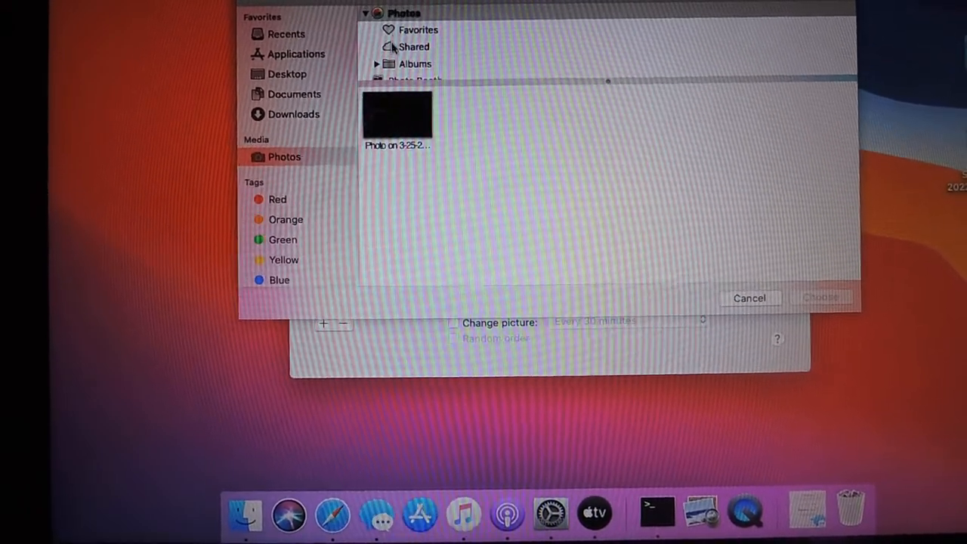
left_click(414, 64)
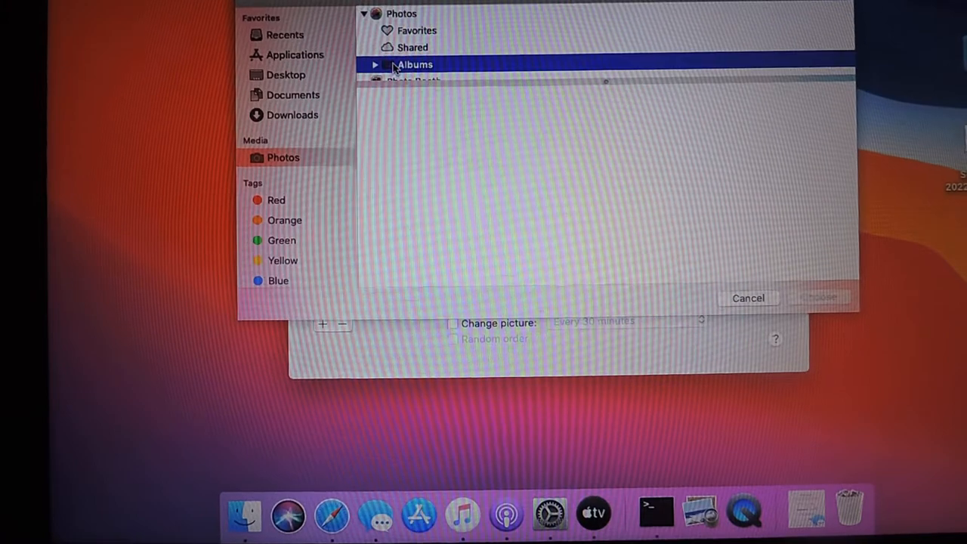
left_click(414, 52)
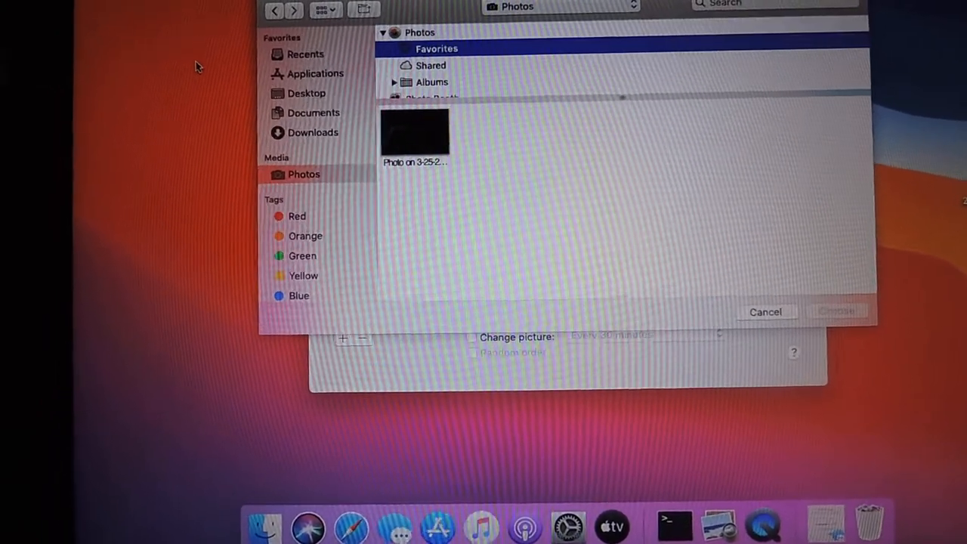
left_click(313, 112)
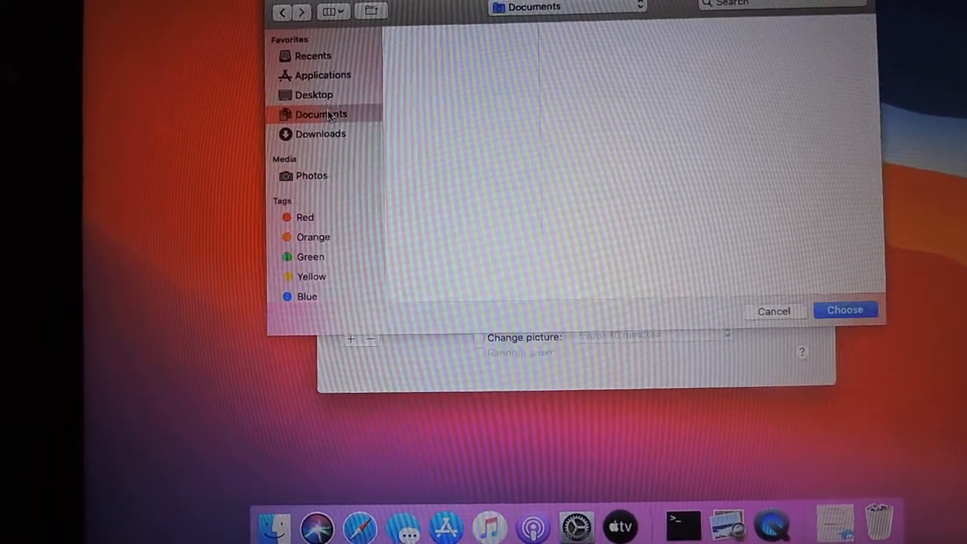
left_click(314, 94)
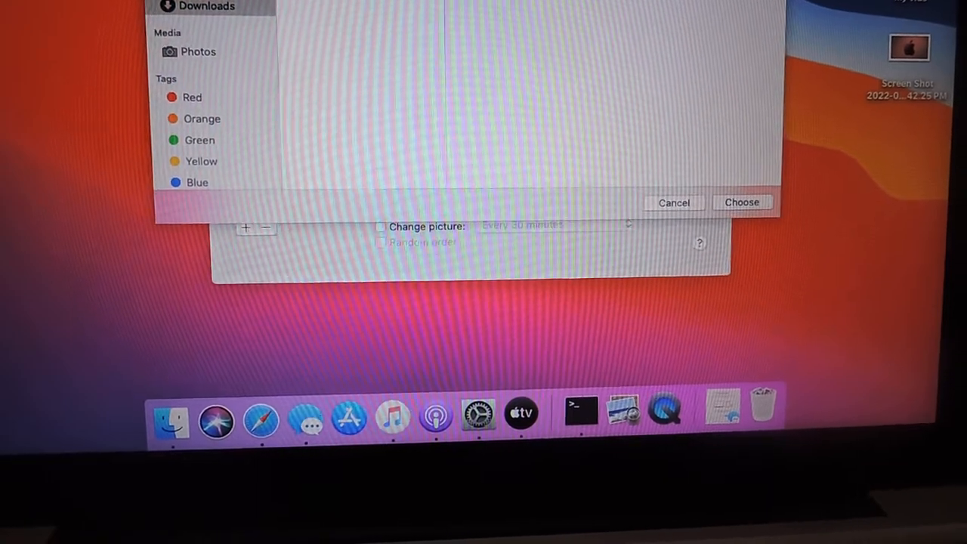
left_click(196, 50)
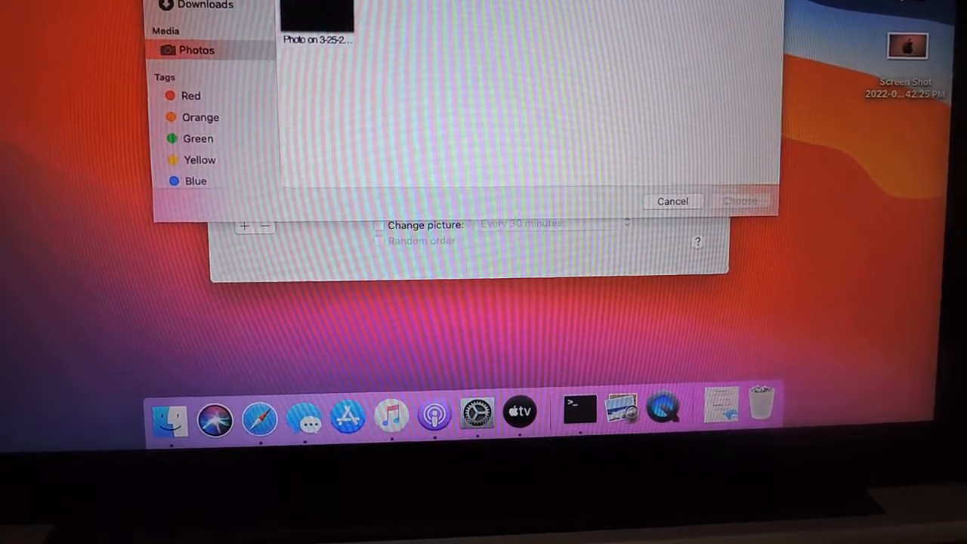